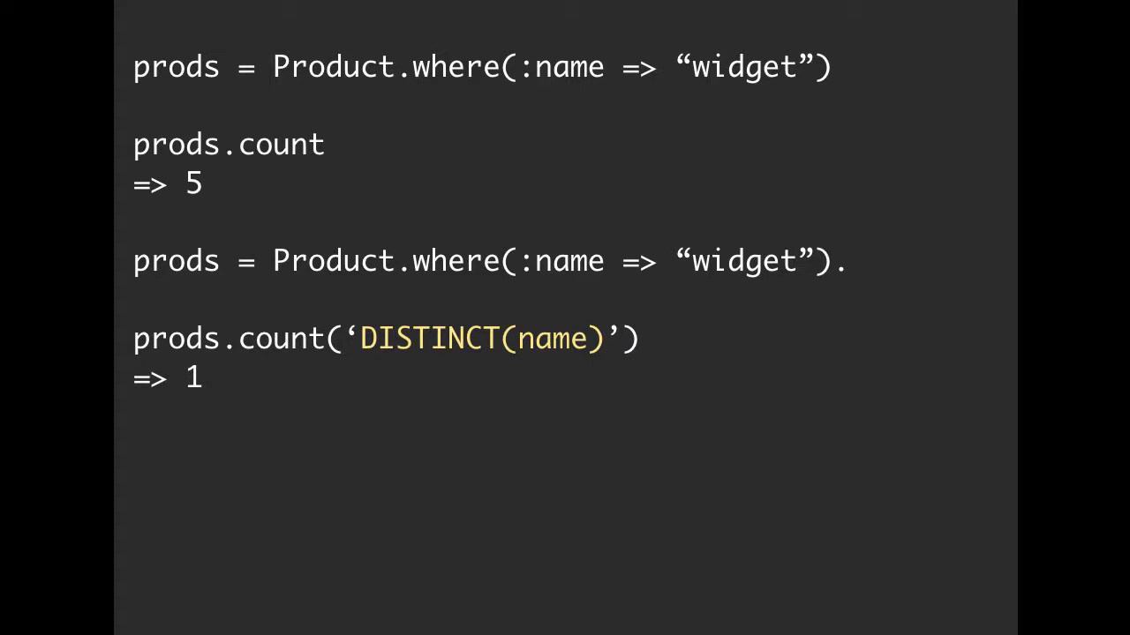
pyautogui.write(':name, :distinct => true')
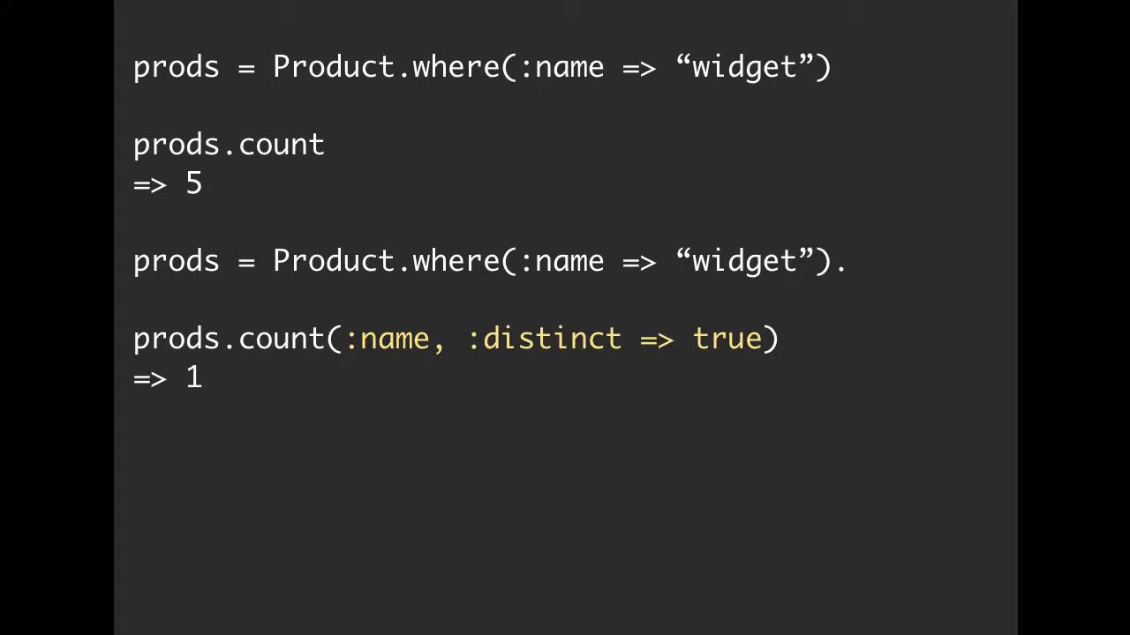